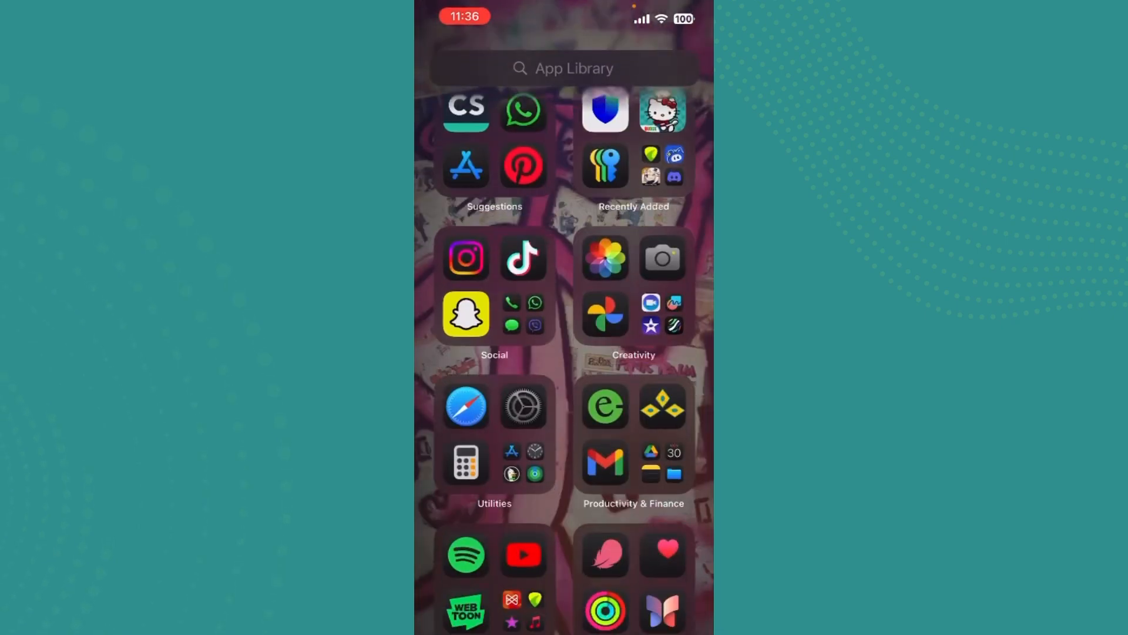
- Launch App Store via search, find 'bitget wallet', and open the Bitget Wallet: Crypto and BTC page
click(563, 67)
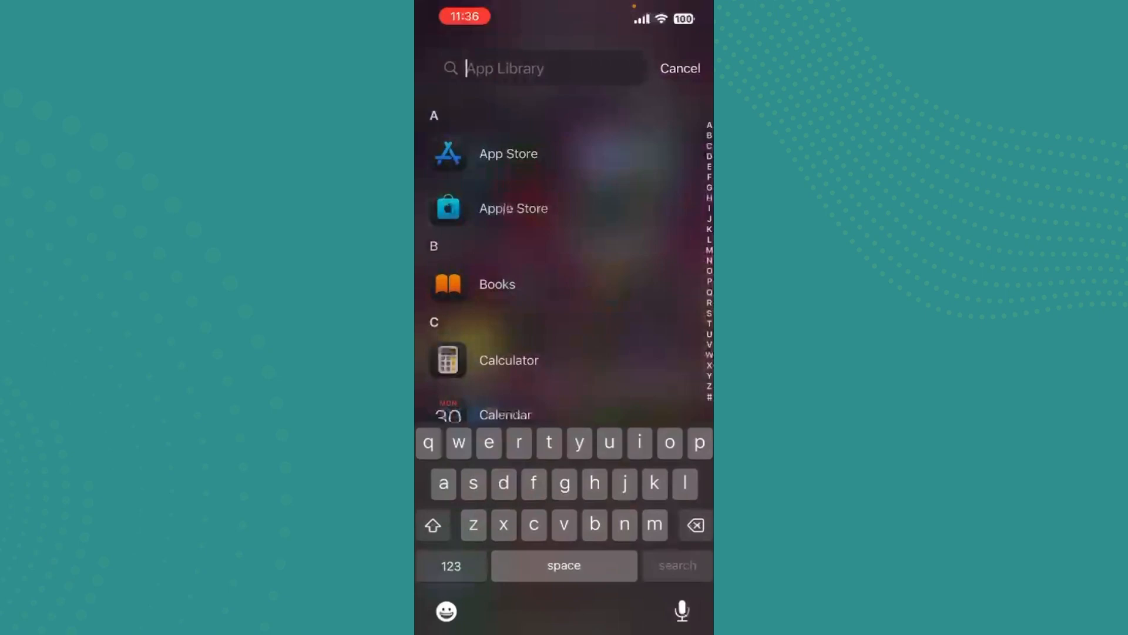
text(app)
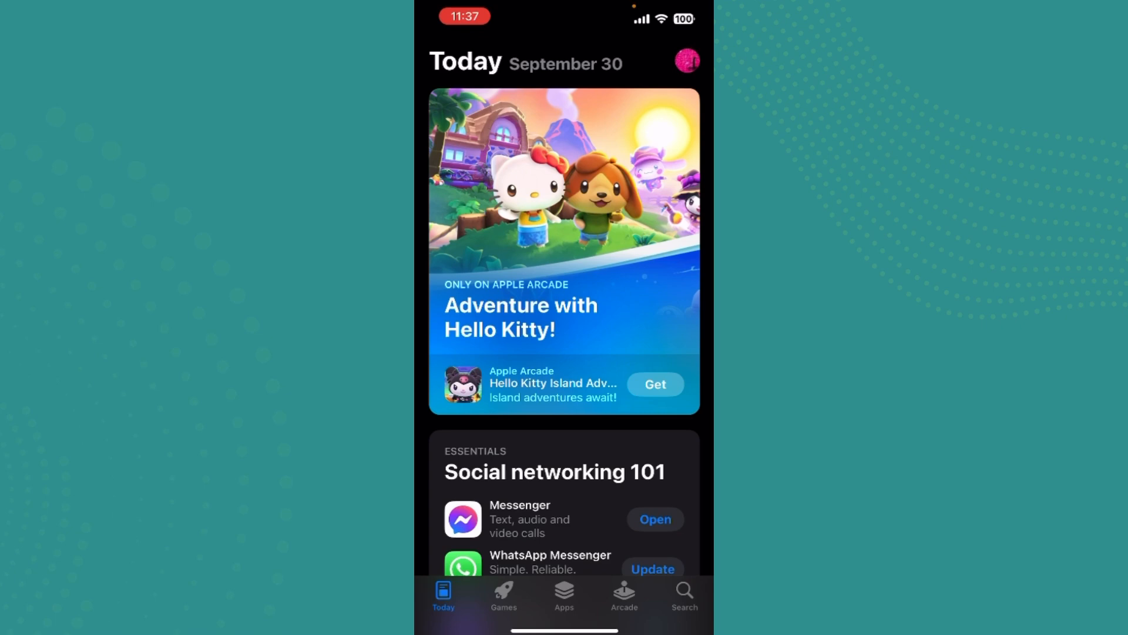
click(682, 596)
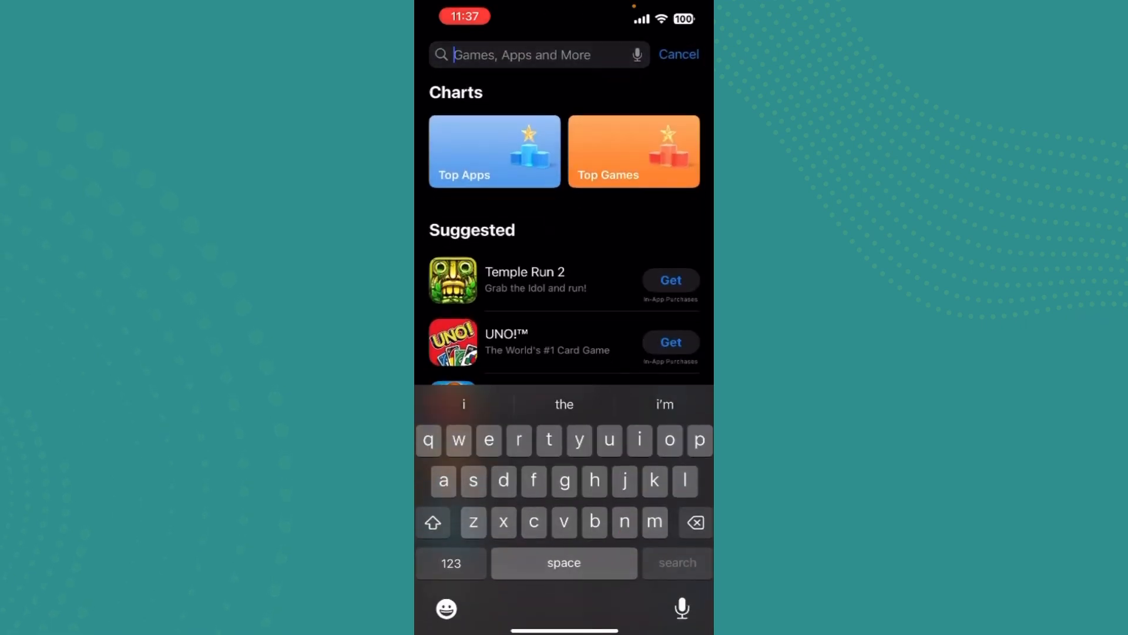
text(bitget)
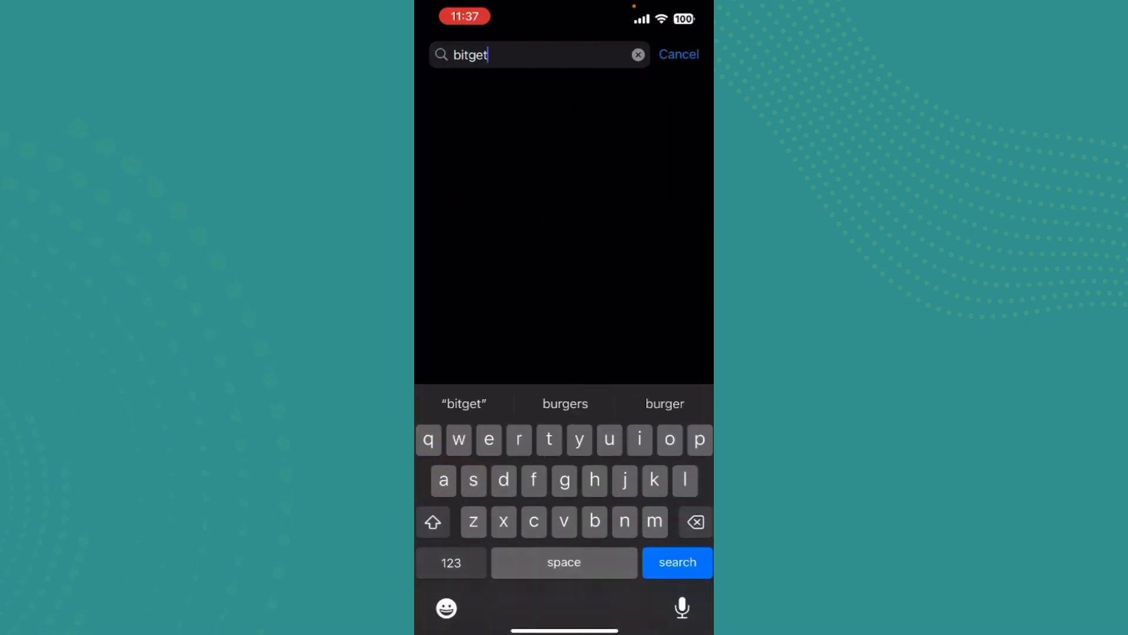
text(wallet)
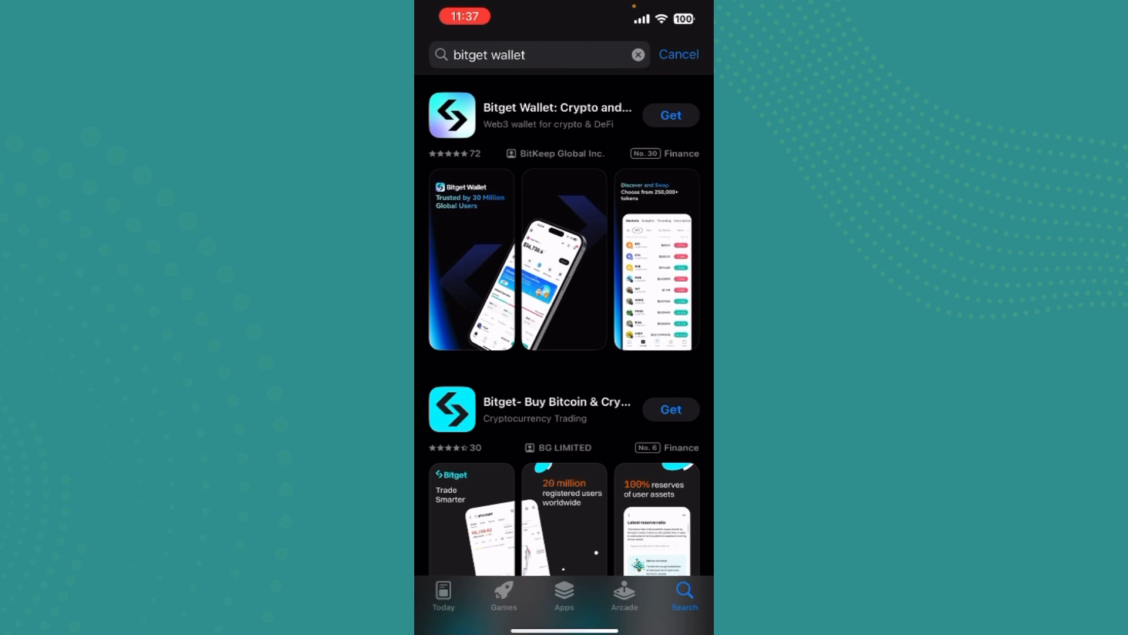
click(557, 116)
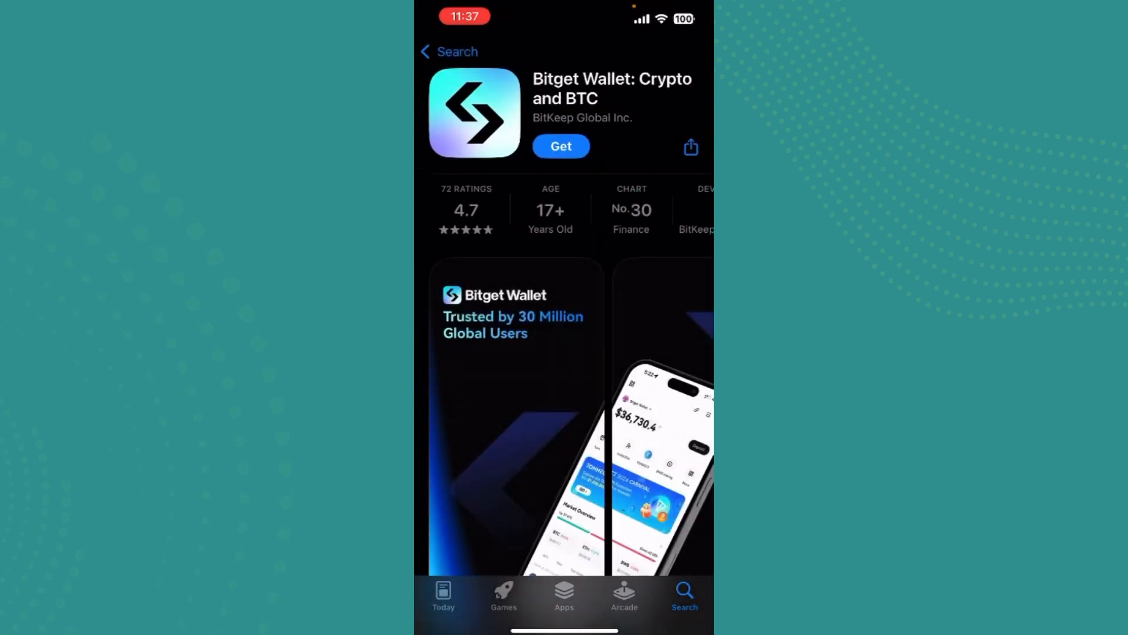
- Get and confirm the Bitget Wallet download, then leave the App Store for the home screen
scroll(down, 3)
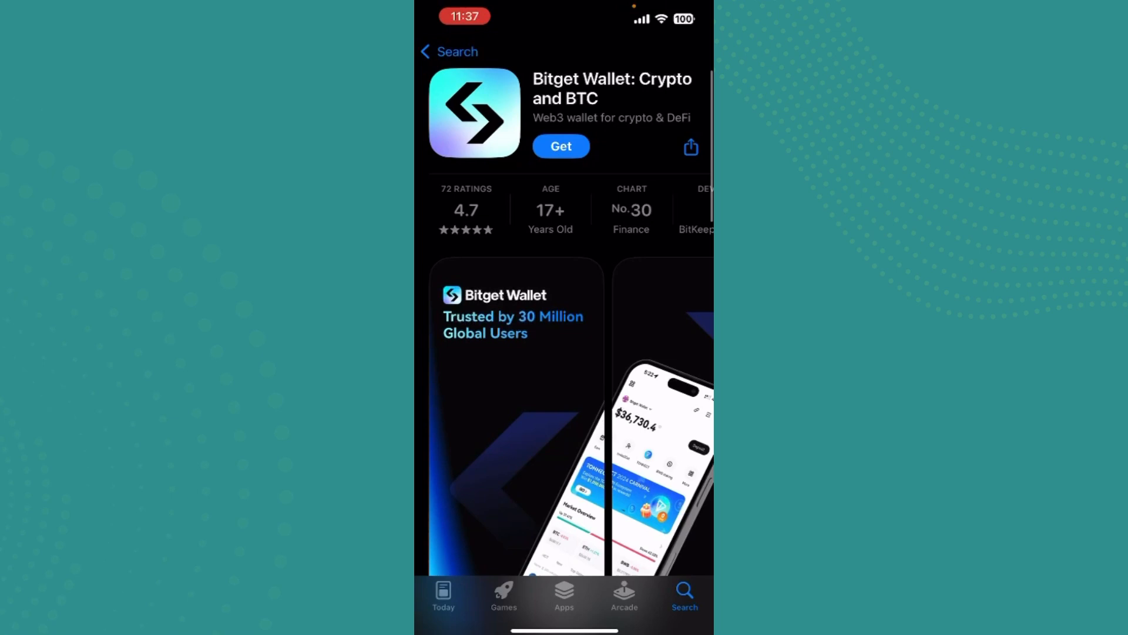
click(561, 147)
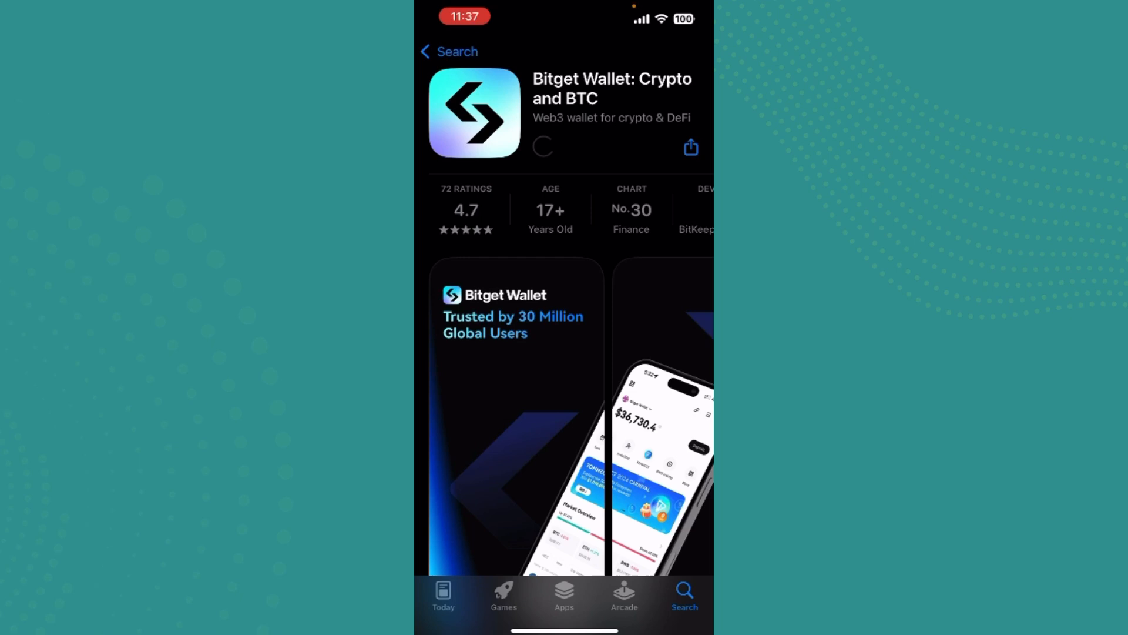
click(543, 147)
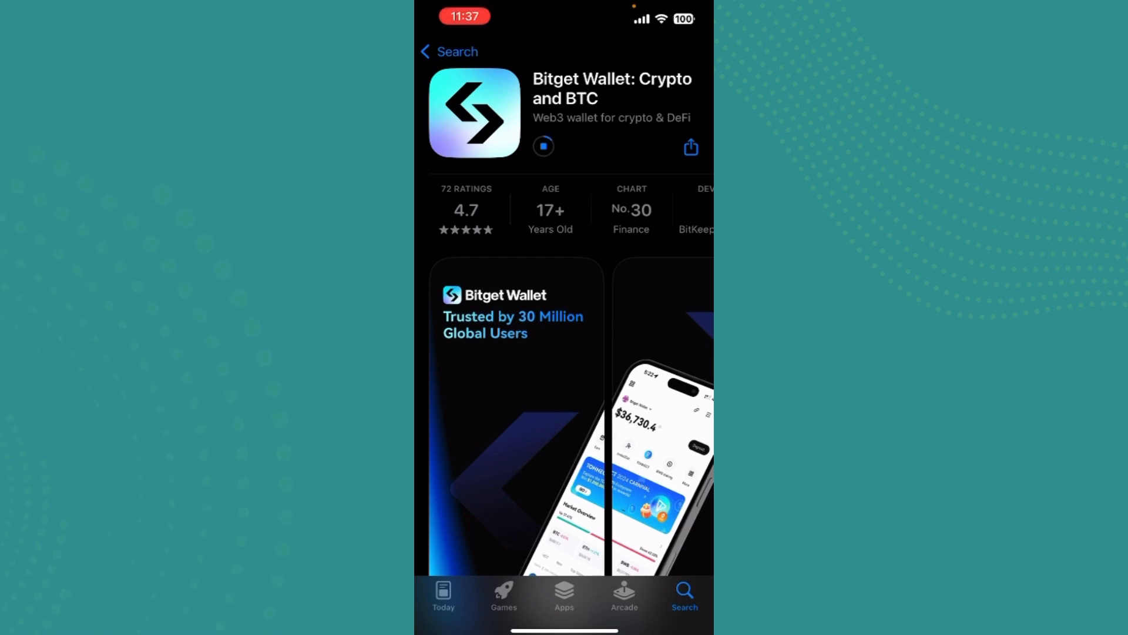
click(561, 147)
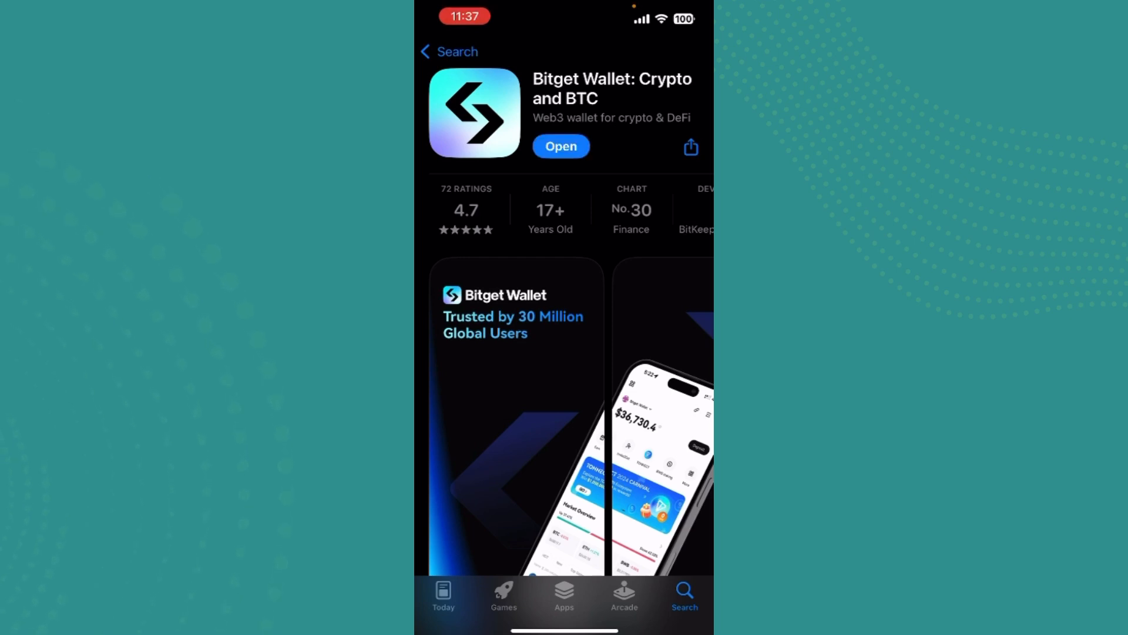
click(561, 146)
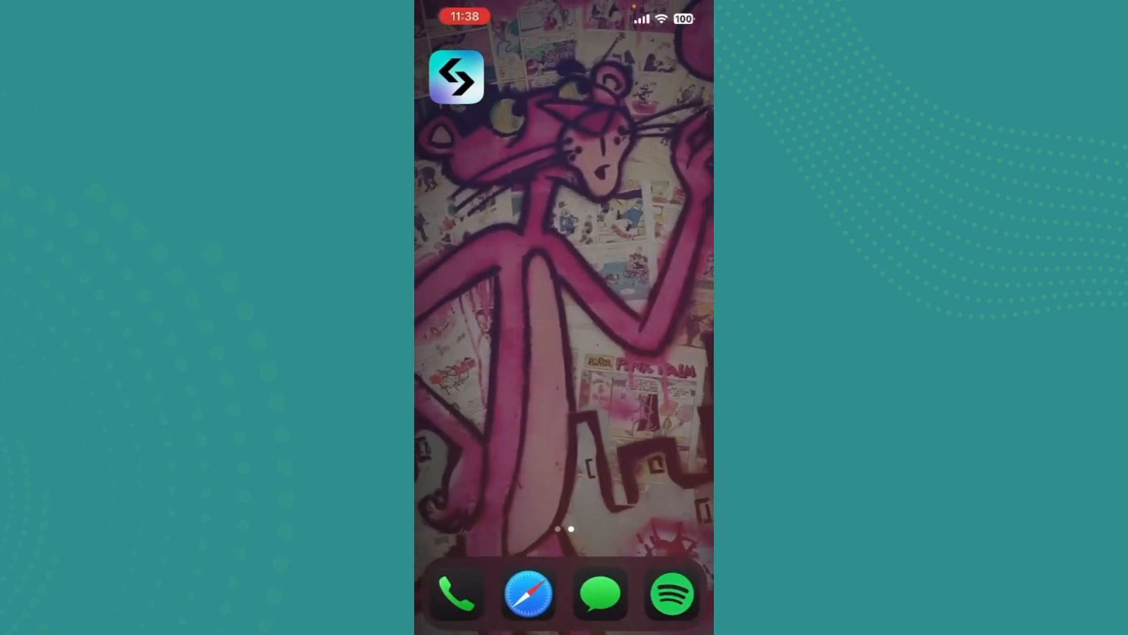
- Swipe left from the home screen showing Bitget Wallet to the App Library
scroll(left, 3)
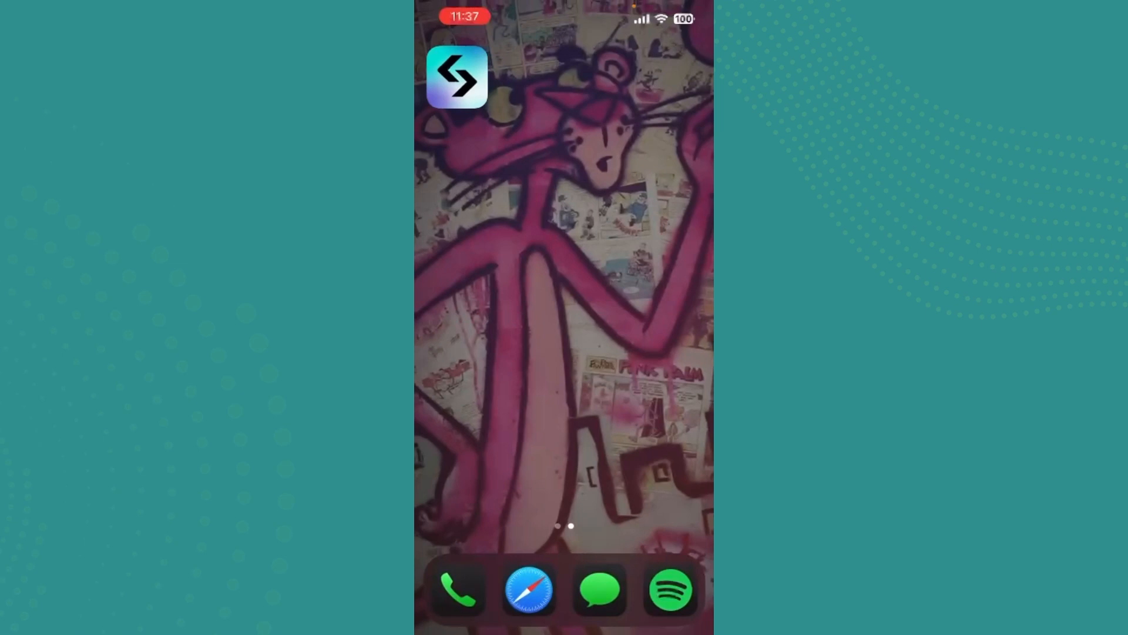
scroll(left, 3)
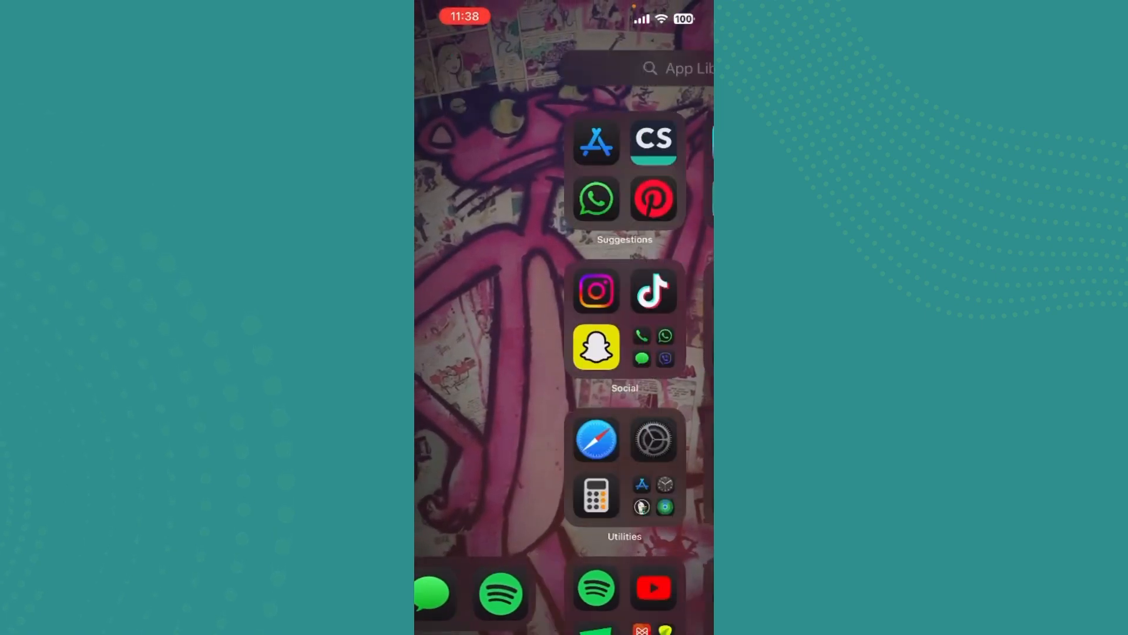